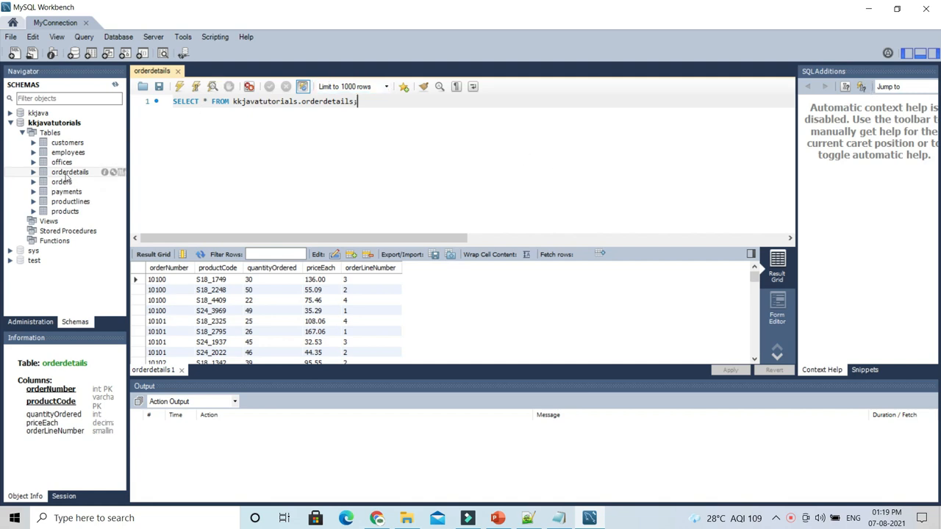
- Query the orderdetails table with Select Rows - Limit 1000 into a new tab
{"action": "right_click", "coordinate": [70, 172]}
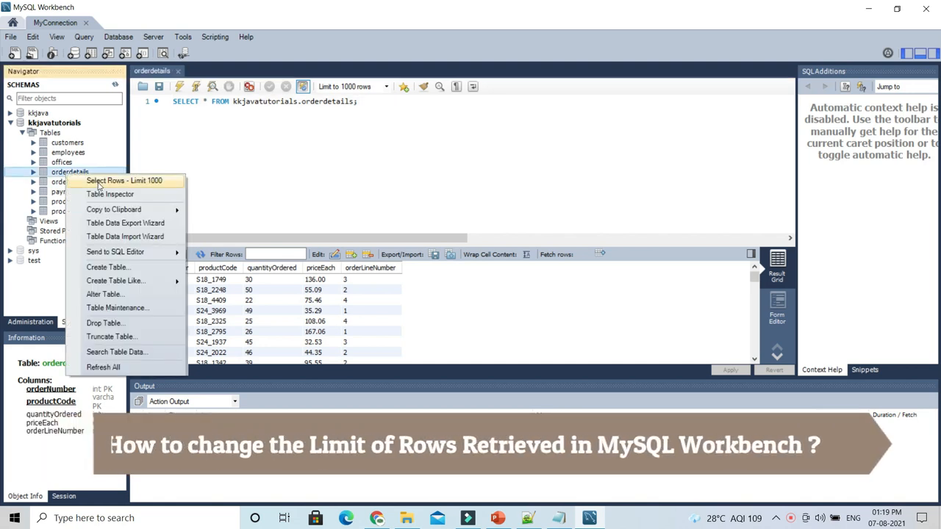
{"action": "left_click", "coordinate": [124, 180]}
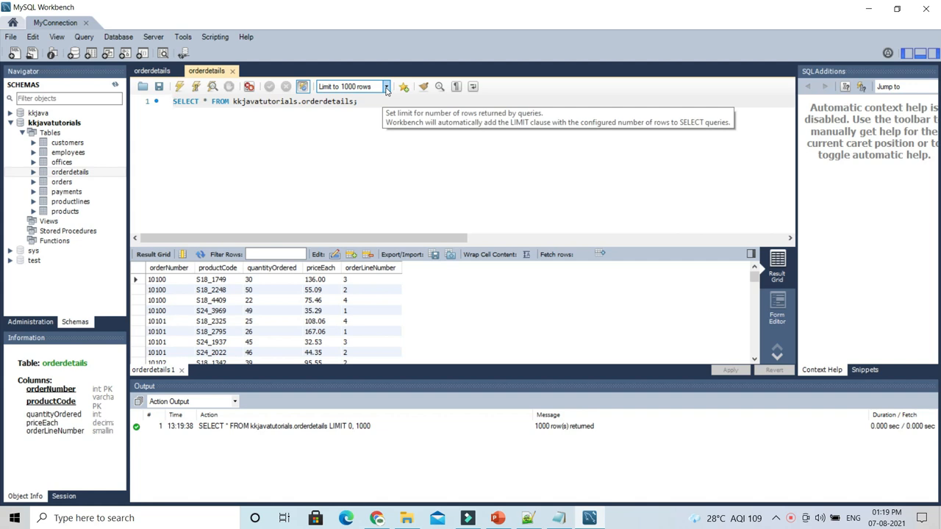
- Set the row limit to 10, query customers in a new tab, and browse the Query and Edit menus
{"action": "left_click", "coordinate": [386, 86]}
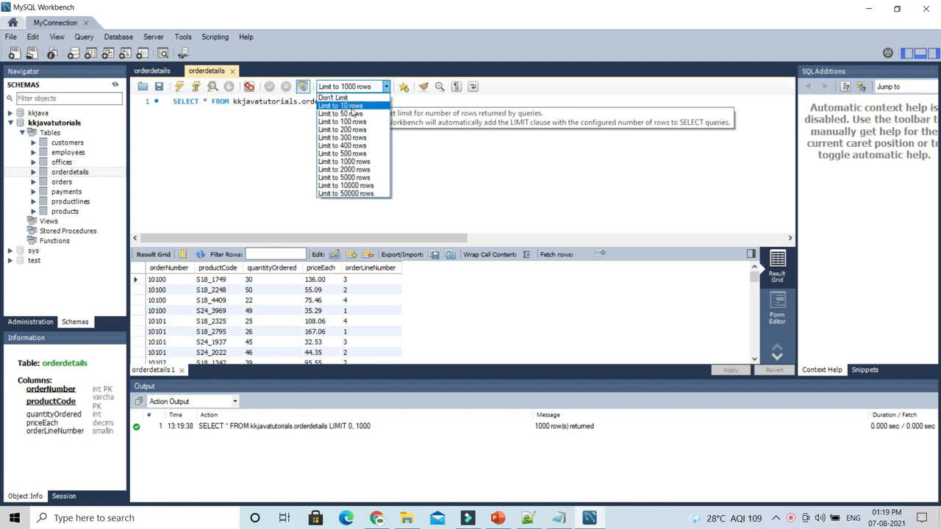
{"action": "left_click", "coordinate": [339, 106]}
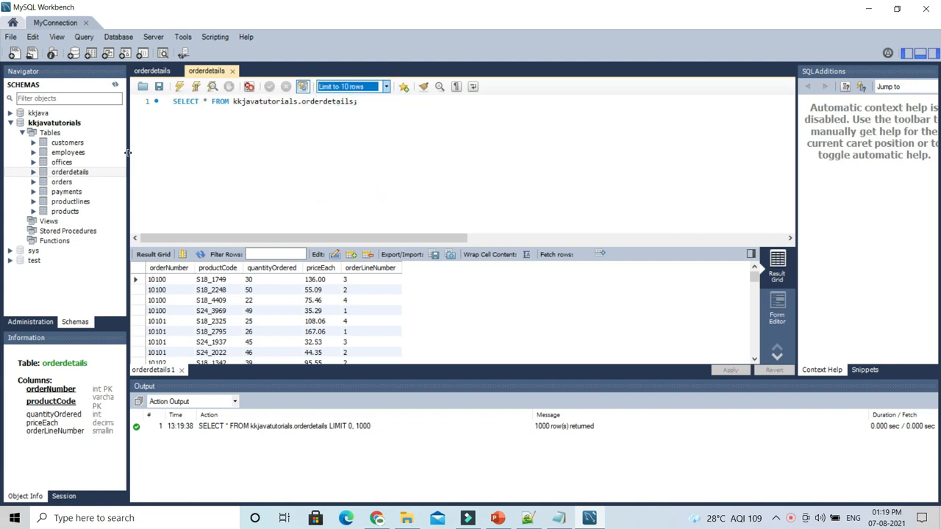
{"action": "right_click", "coordinate": [68, 143]}
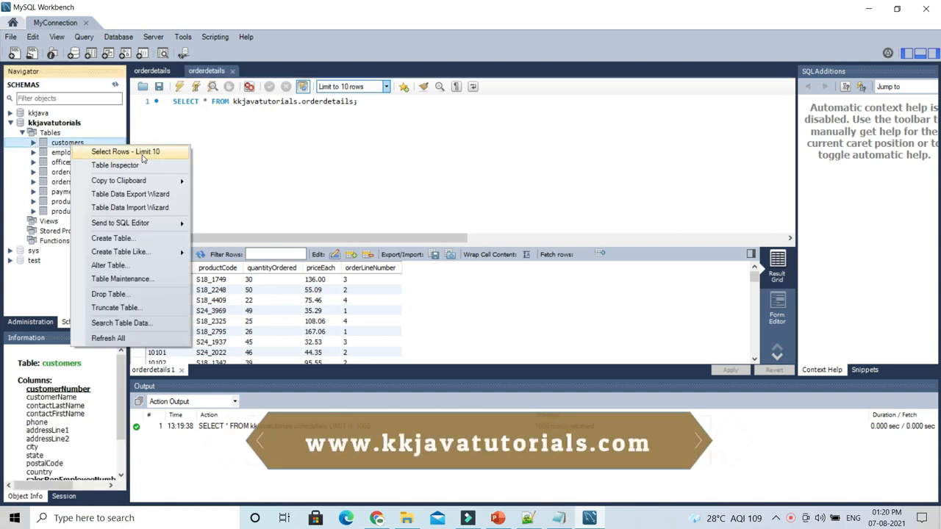
{"action": "mouse_move", "coordinate": [329, 91]}
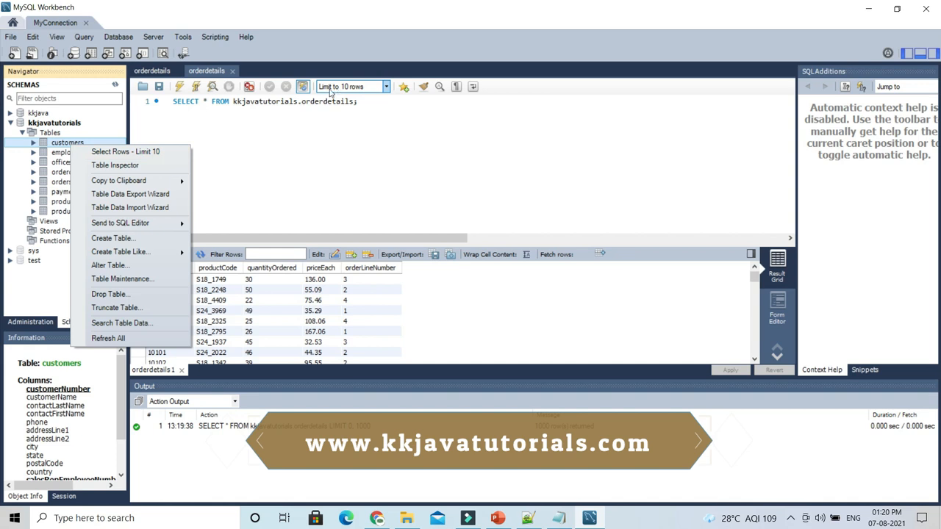
{"action": "left_click", "coordinate": [125, 151]}
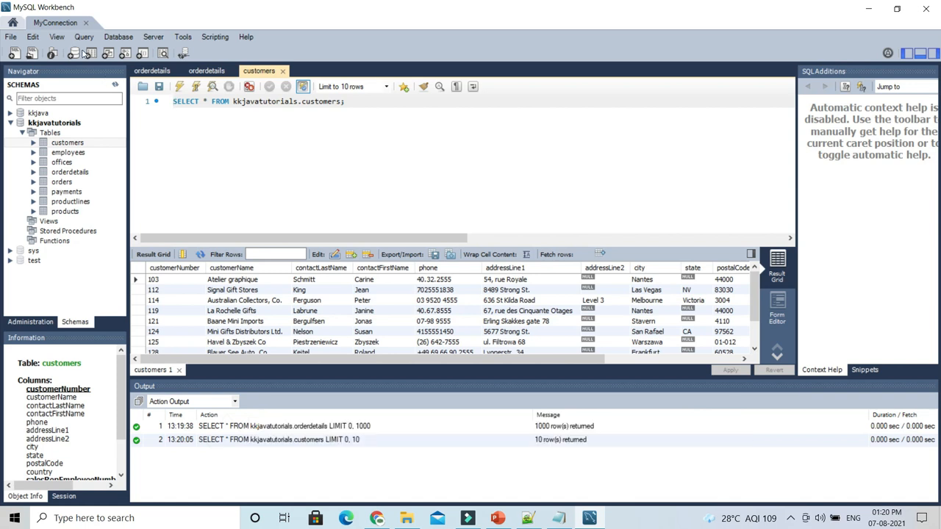
{"action": "left_click", "coordinate": [84, 36]}
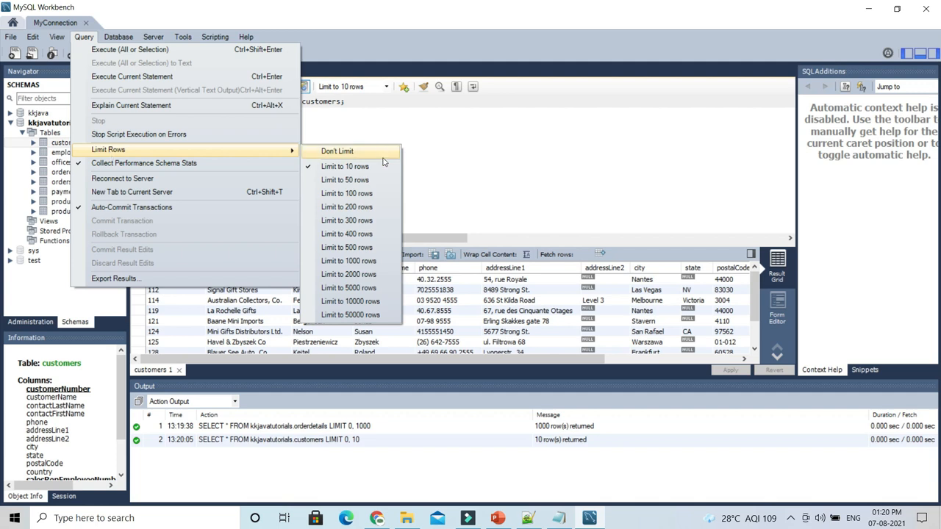
{"action": "mouse_move", "coordinate": [359, 274]}
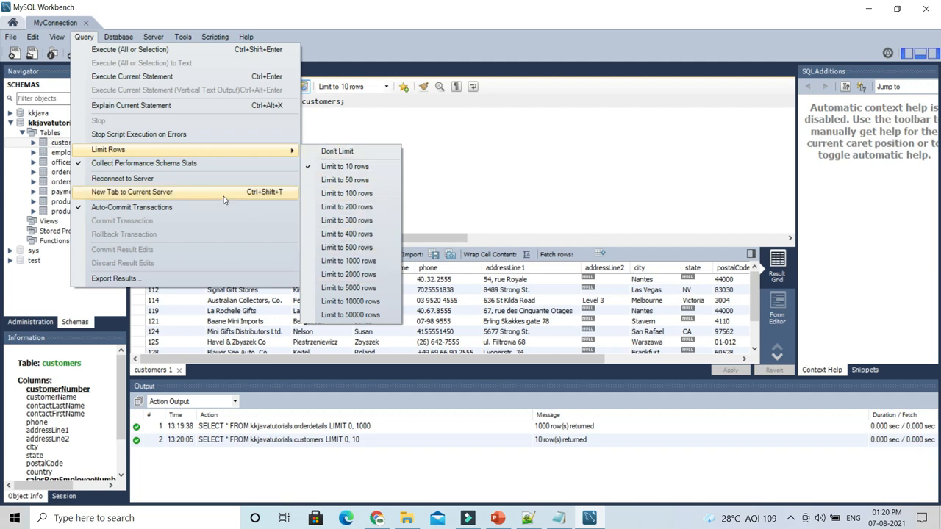
{"action": "left_click", "coordinate": [32, 36]}
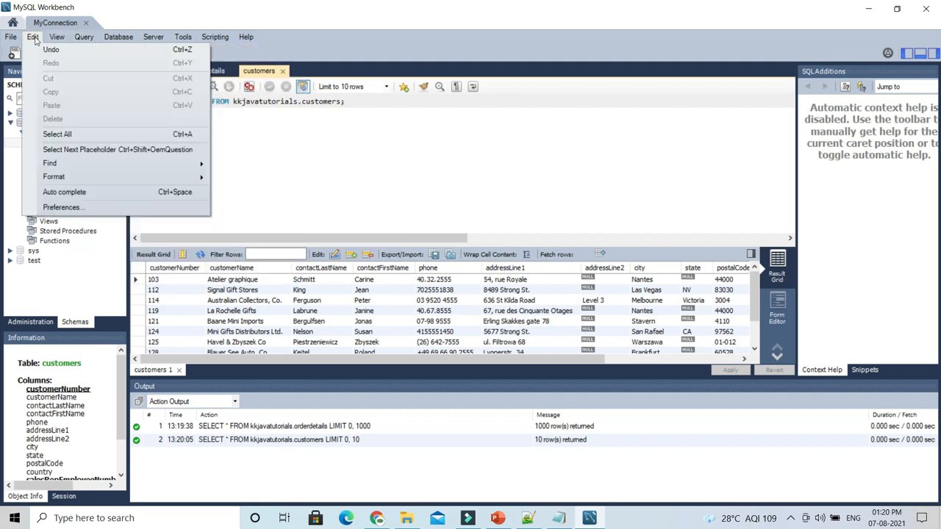
{"action": "mouse_move", "coordinate": [64, 192]}
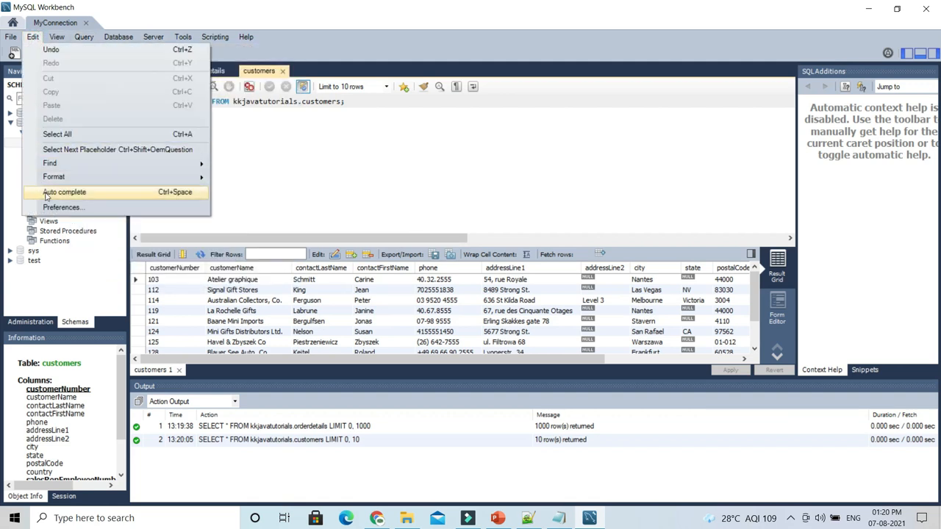
{"action": "left_click", "coordinate": [62, 206]}
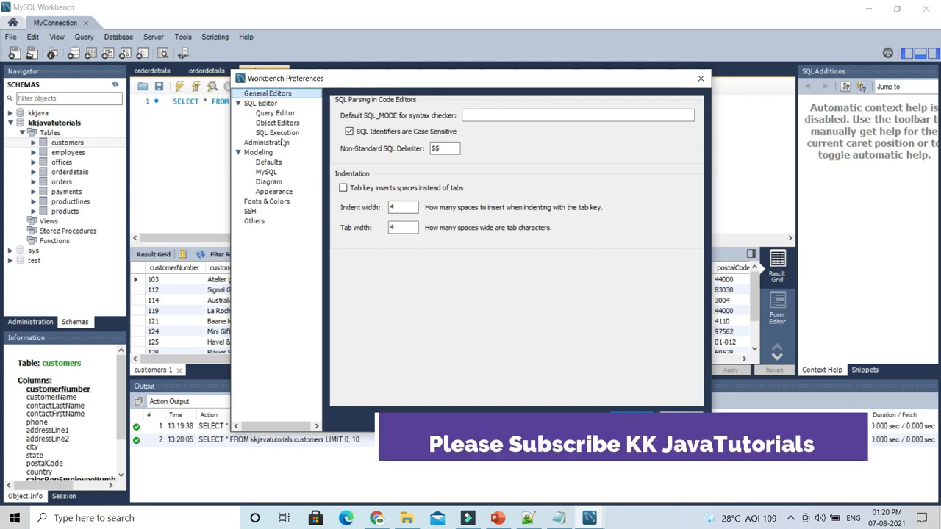
{"action": "left_click", "coordinate": [277, 132]}
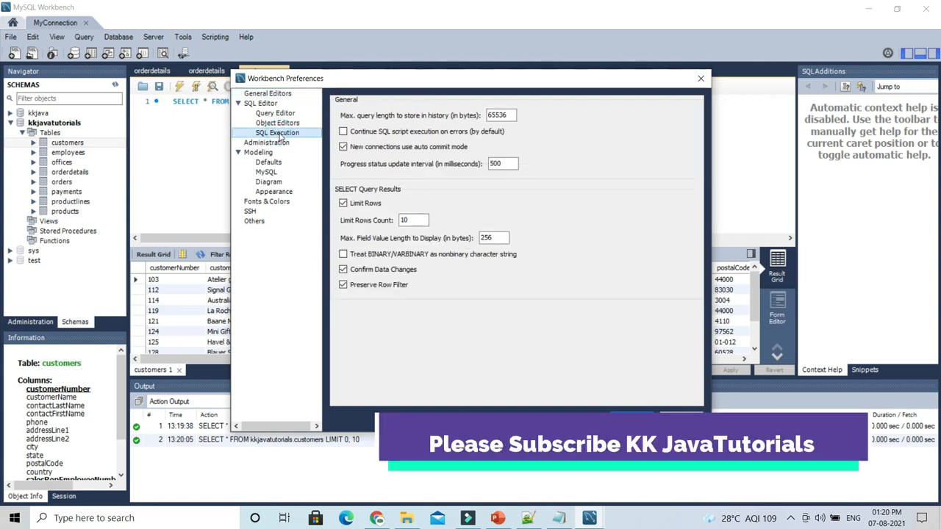
{"action": "triple_click", "coordinate": [413, 219]}
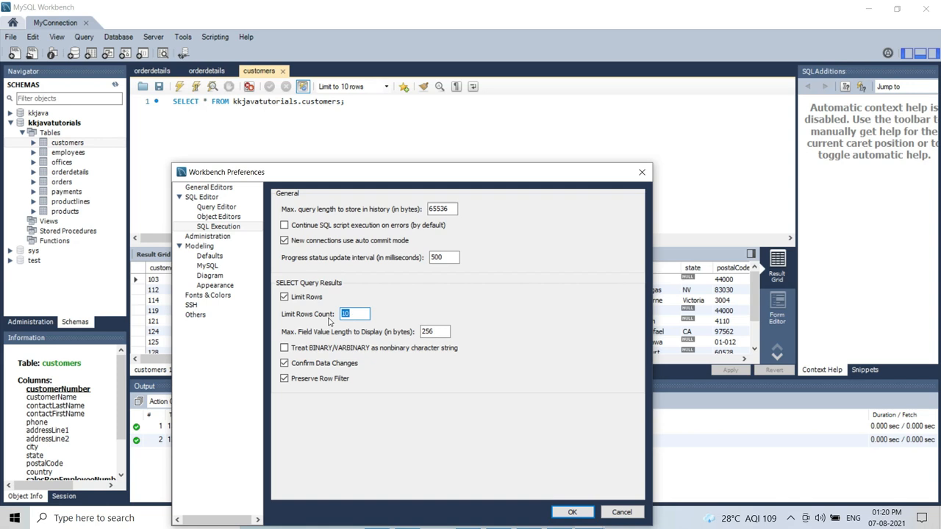
{"action": "left_click", "coordinate": [284, 297]}
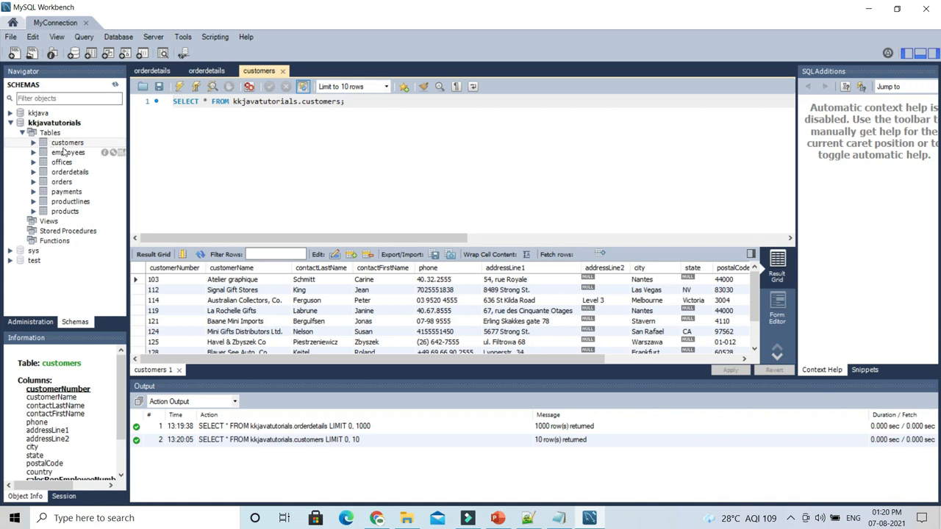
- Query all 122 customers rows in a new tab, then set the row limit to Don't Limit
{"action": "right_click", "coordinate": [67, 141]}
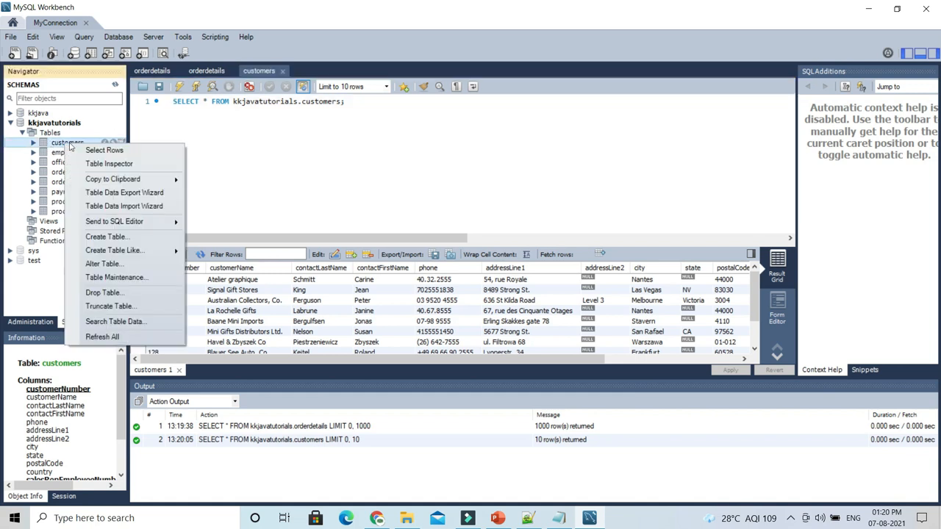
{"action": "left_click", "coordinate": [104, 150]}
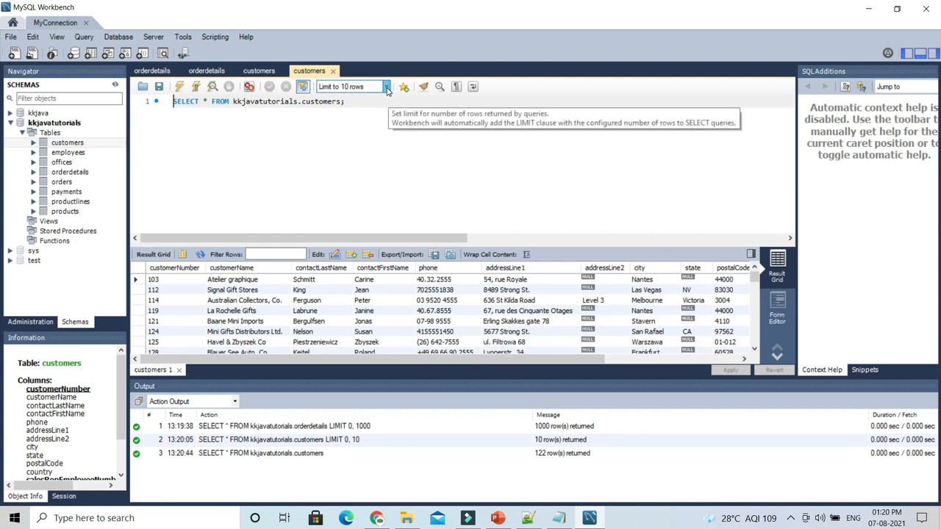
{"action": "left_click", "coordinate": [385, 86]}
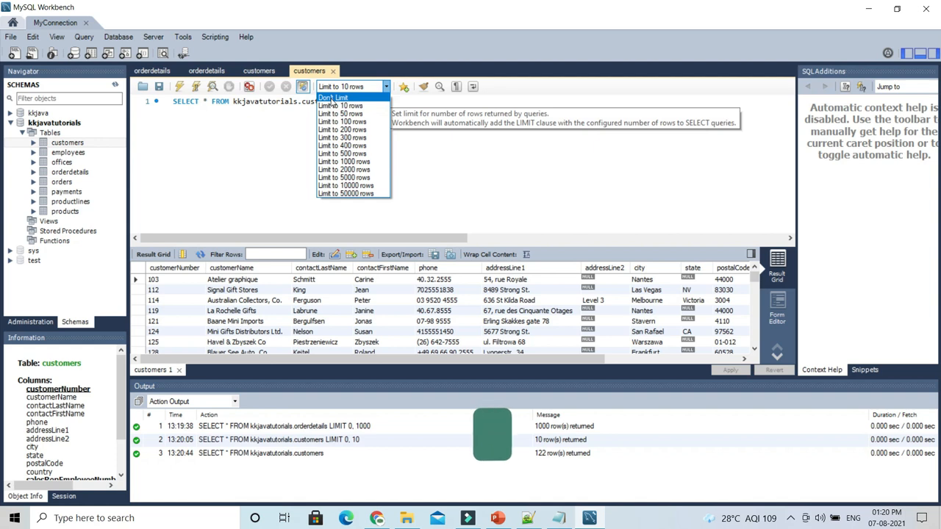
{"action": "left_click", "coordinate": [332, 97]}
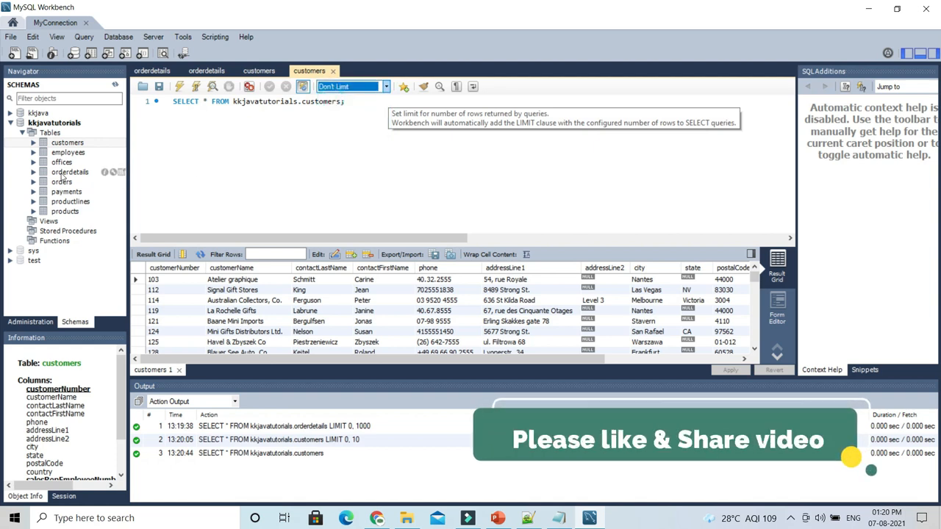
{"action": "right_click", "coordinate": [70, 171]}
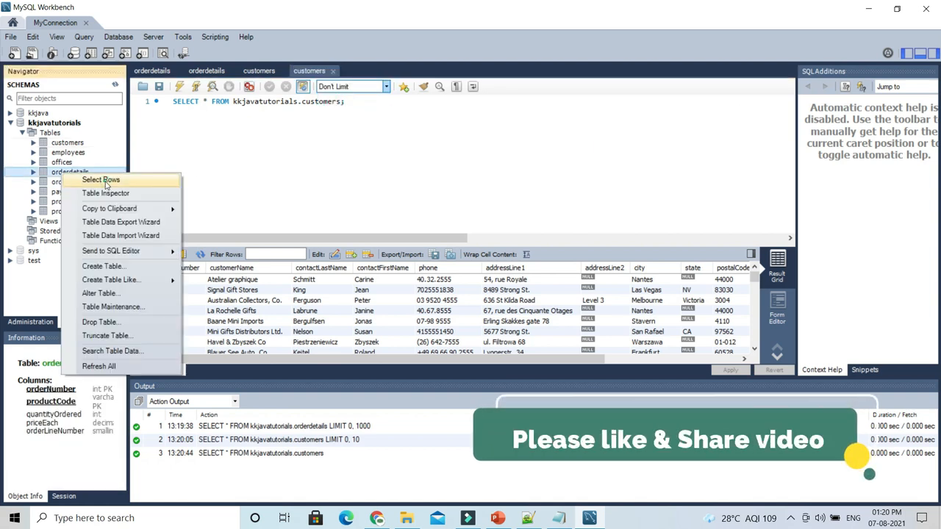
- Fetch all 2996 orderdetails rows, then set a 200-row limit and query orderdetails again
{"action": "left_click", "coordinate": [100, 179]}
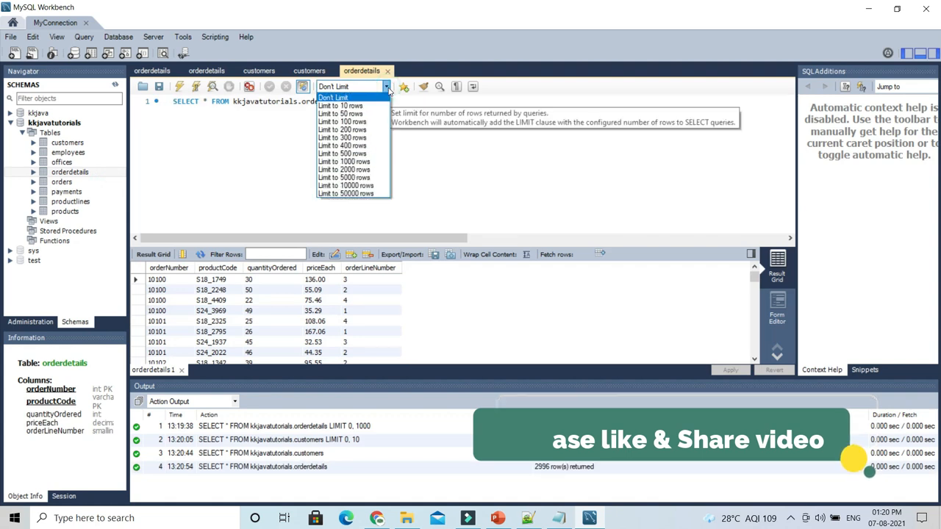
{"action": "mouse_move", "coordinate": [342, 129]}
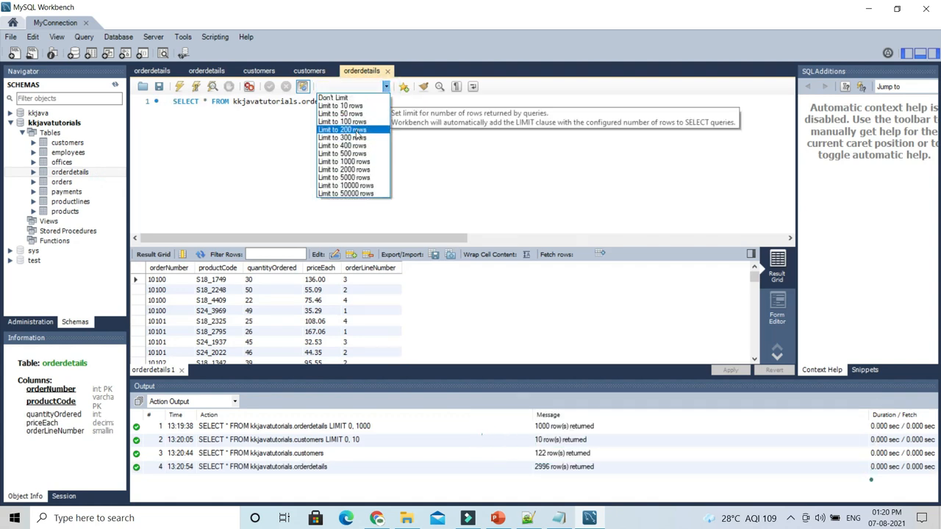
{"action": "left_click", "coordinate": [341, 130]}
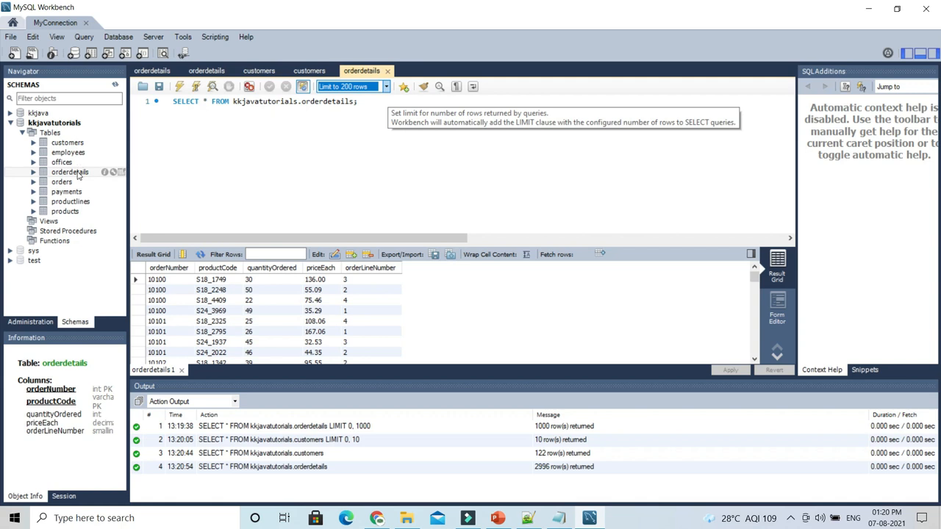
{"action": "right_click", "coordinate": [70, 171]}
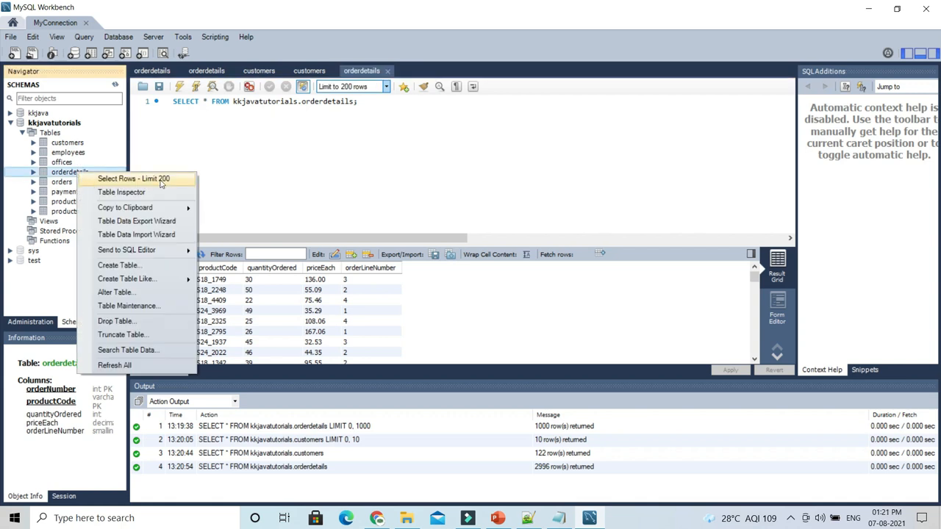
{"action": "left_click", "coordinate": [134, 178]}
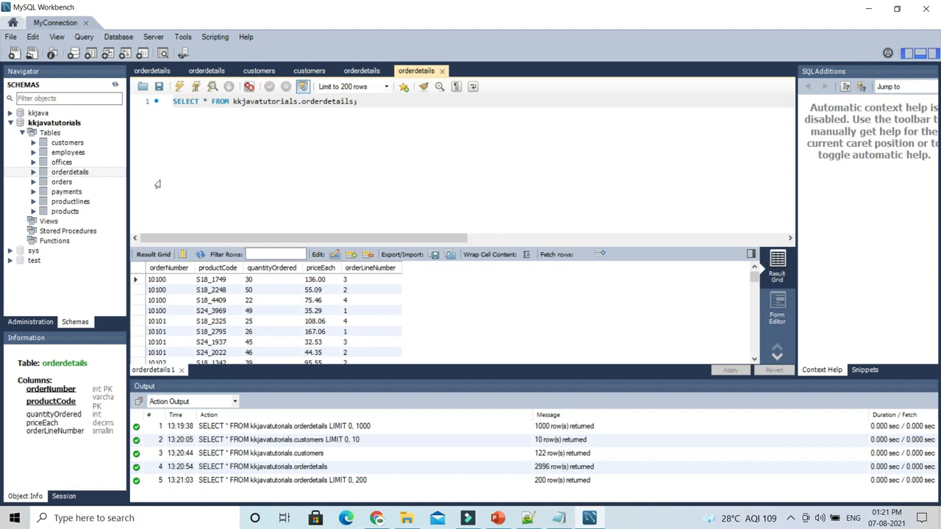
{"action": "mouse_move", "coordinate": [404, 171]}
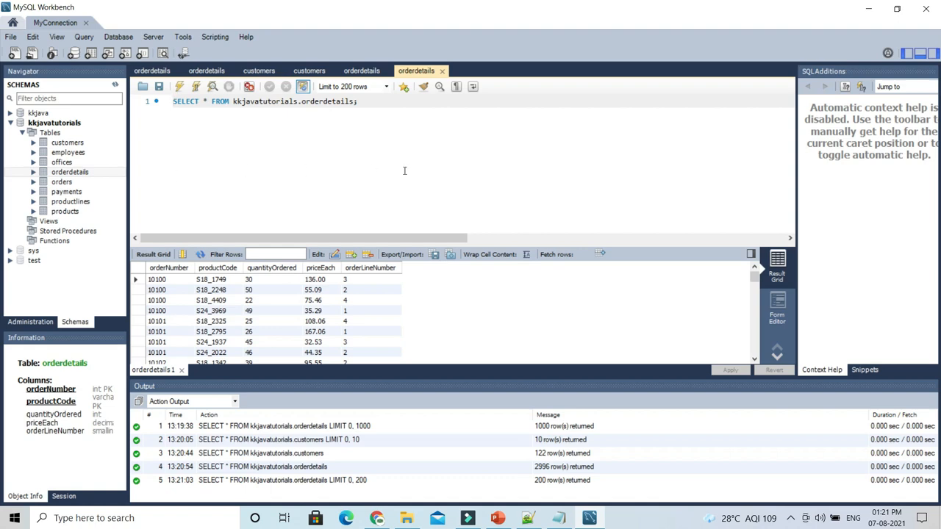